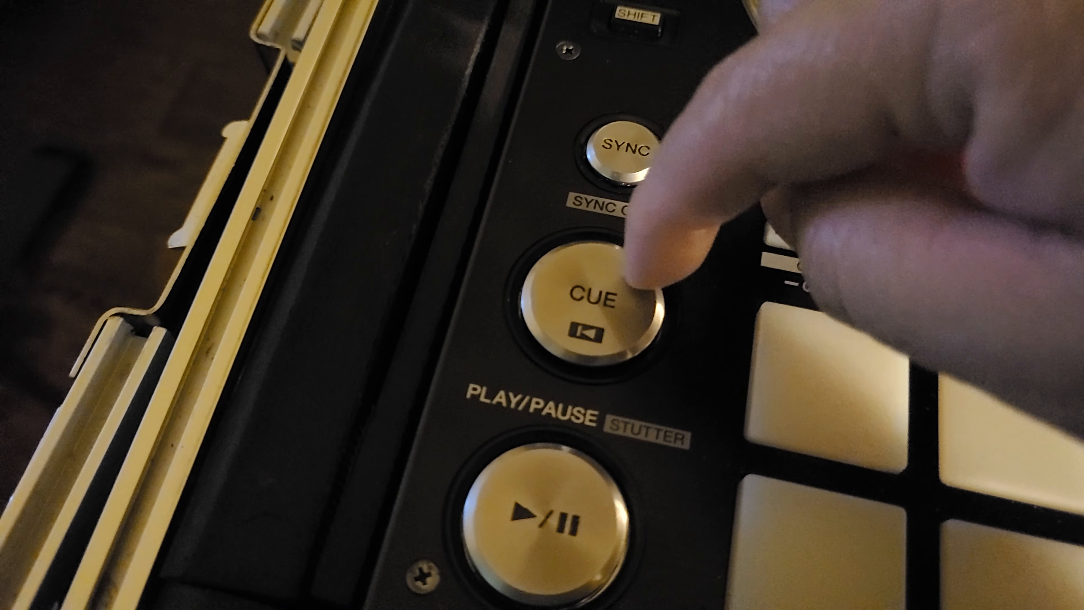
{"action": "left_click", "coordinate": [598, 301]}
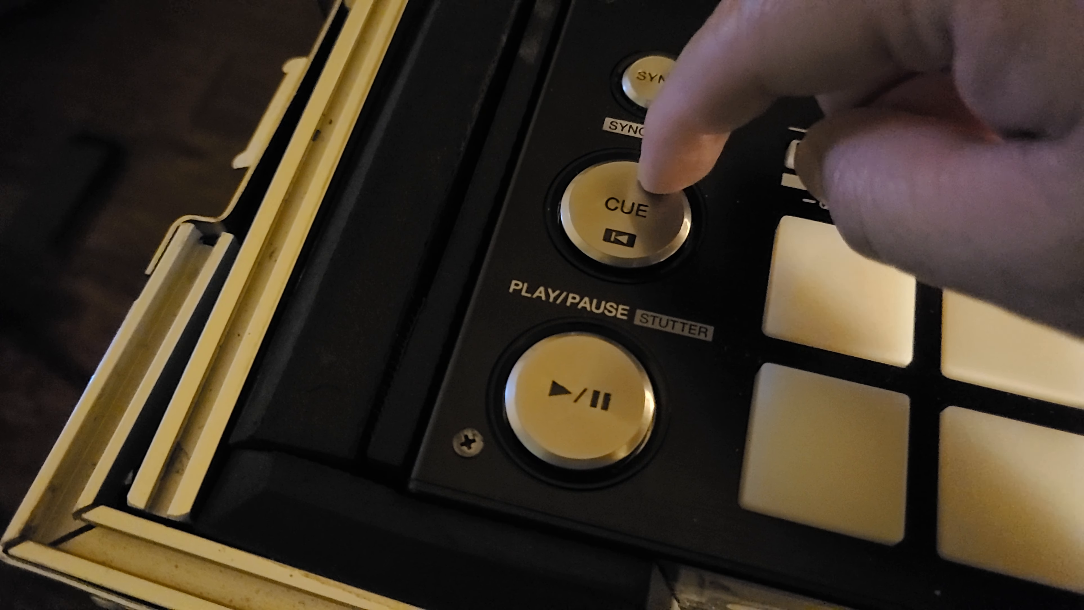
{"action": "left_click", "coordinate": [634, 204]}
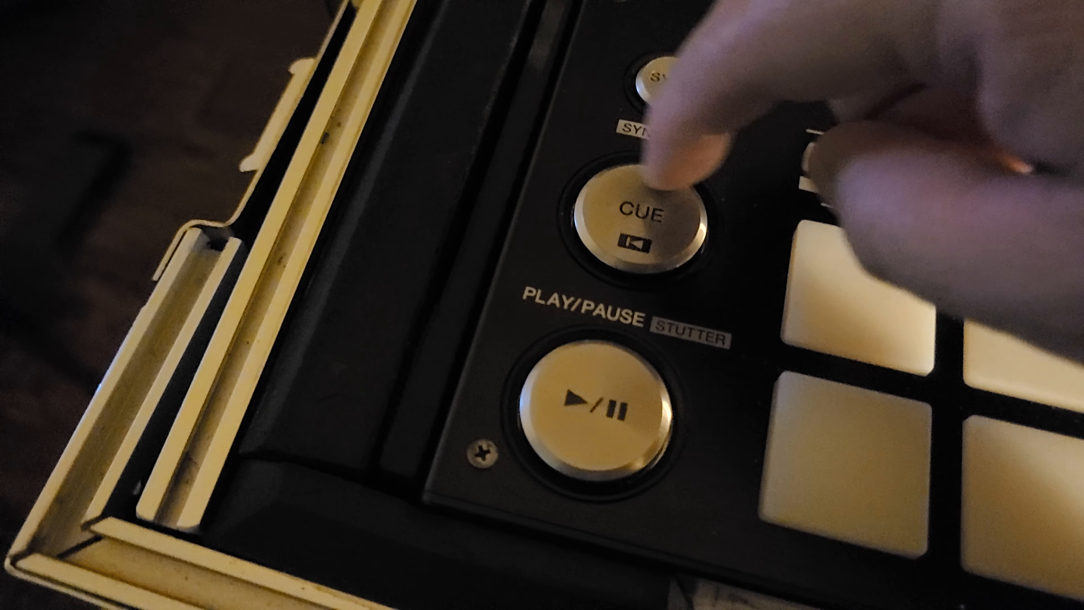